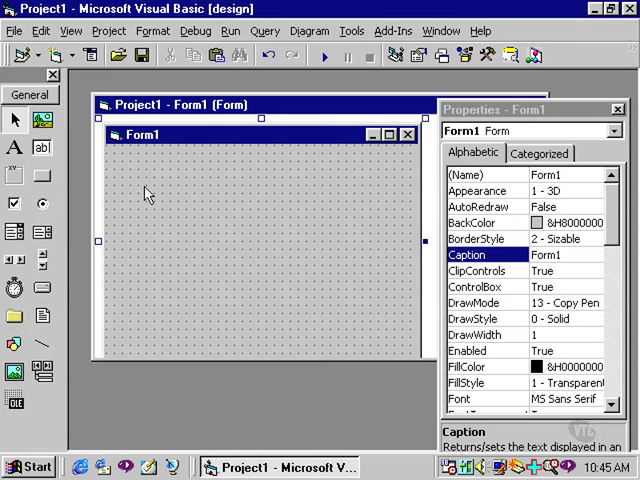
mouse_move(15, 147)
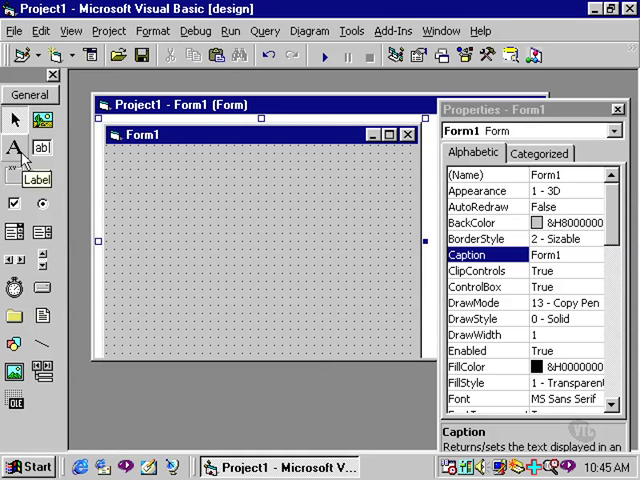
mouse_move(43, 148)
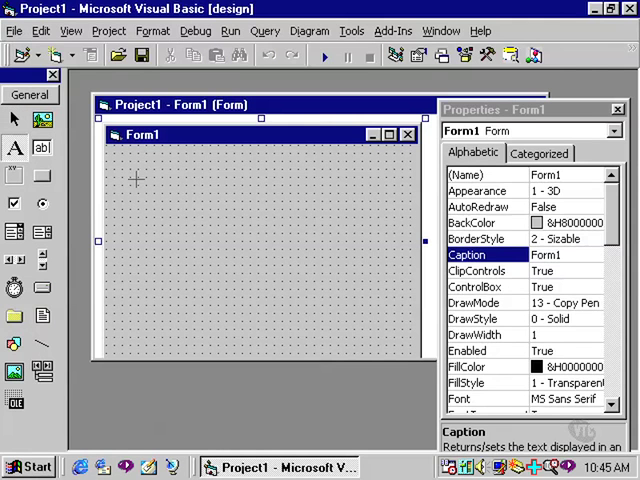
Draw Label1 near the top of Form1 and Text1 directly beneath it
left_click_drag(185, 175, 310, 215)
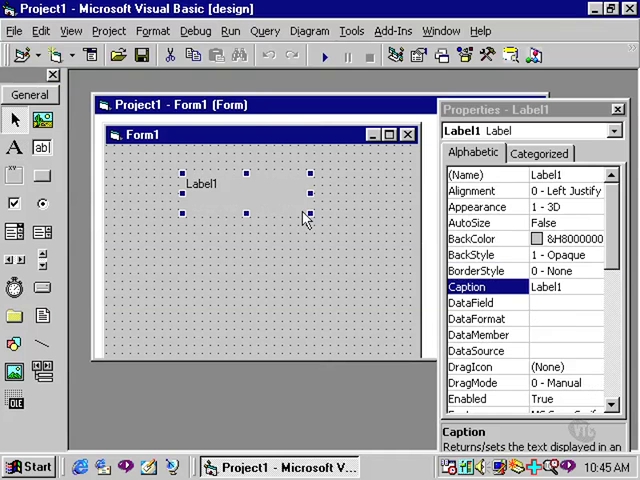
mouse_move(43, 148)
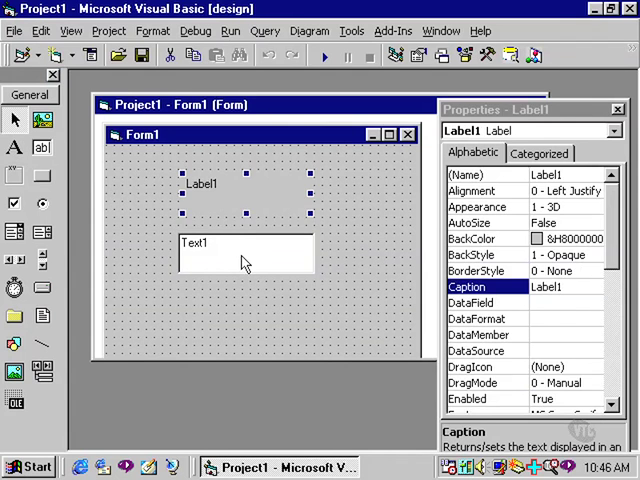
left_click(245, 255)
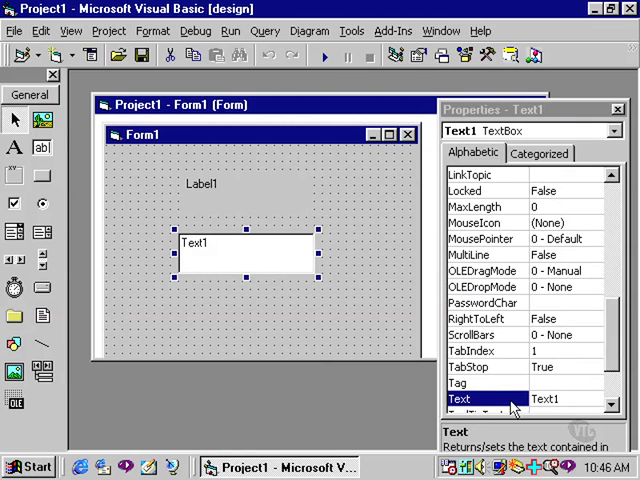
left_click(202, 184)
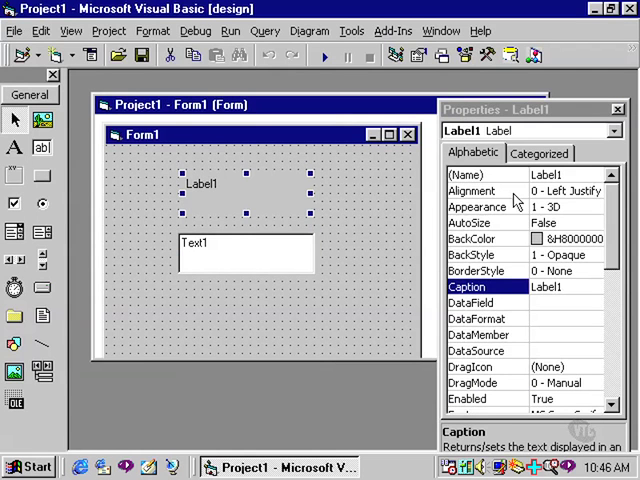
mouse_move(505, 294)
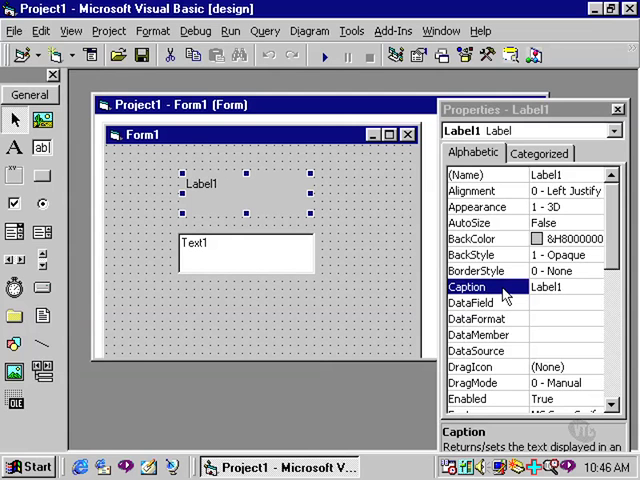
mouse_move(288, 207)
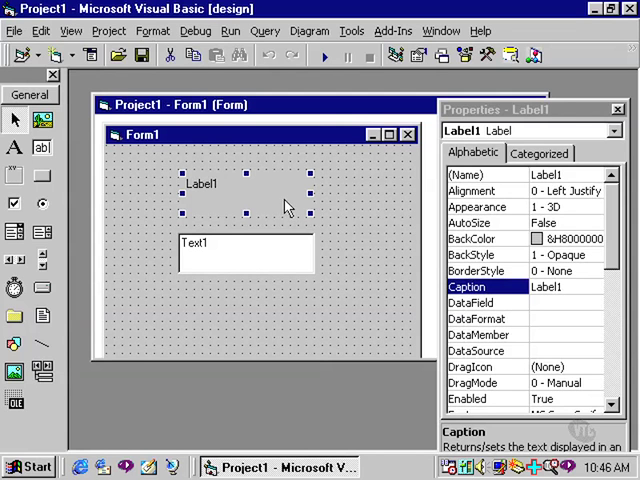
left_click(245, 248)
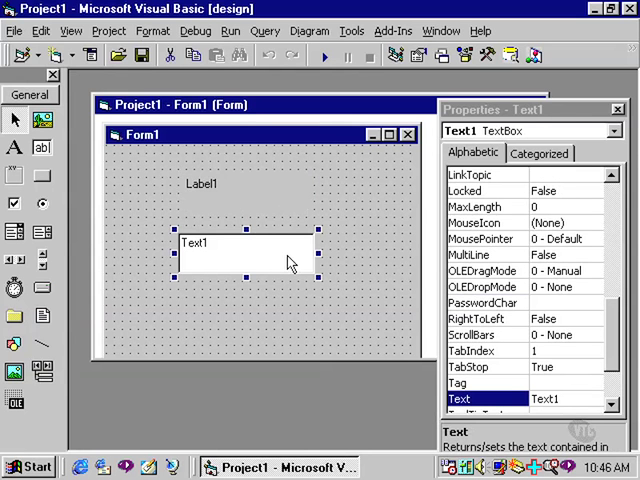
mouse_move(230, 248)
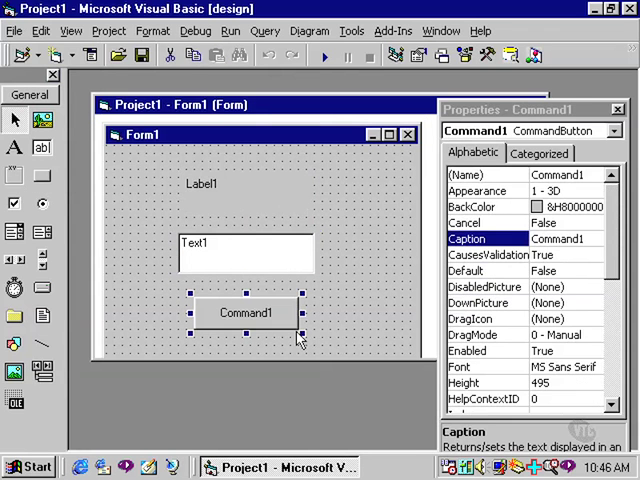
mouse_move(347, 317)
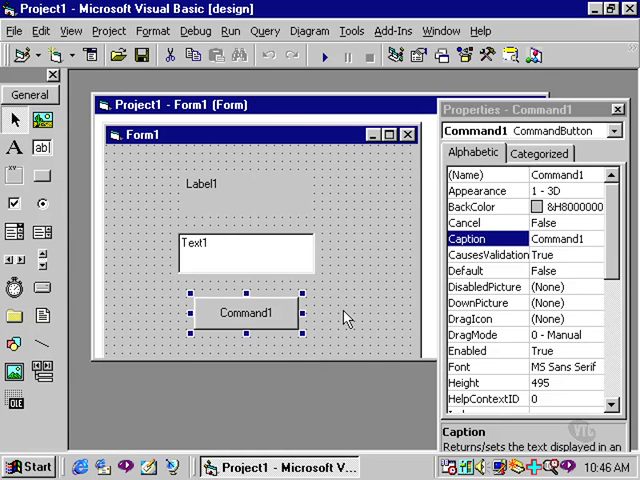
Delete Label1's Caption and Text1's Text property so both start blank
left_click(201, 184)
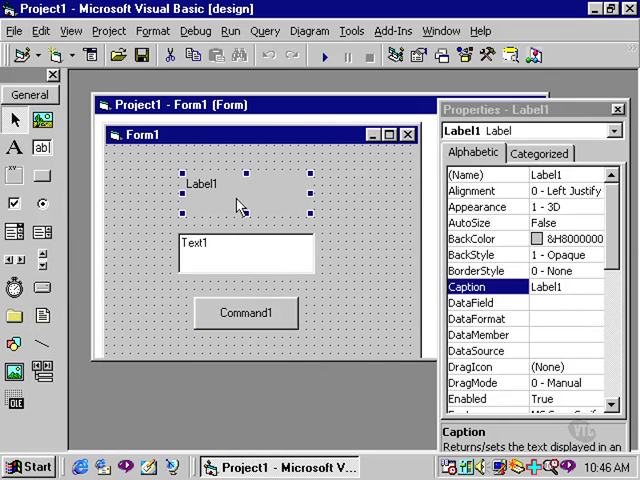
mouse_move(276, 202)
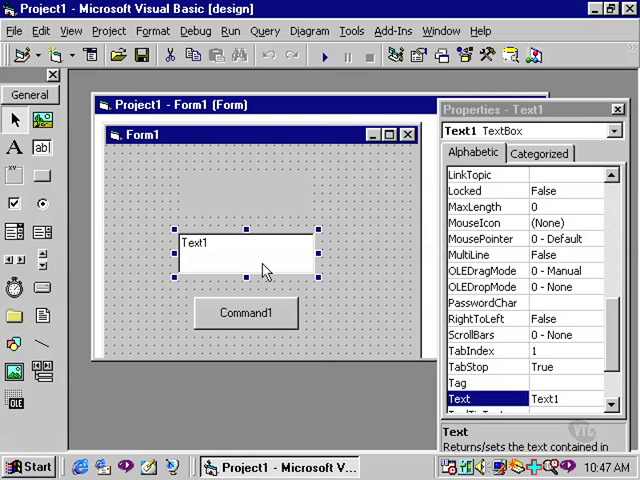
left_click(580, 398)
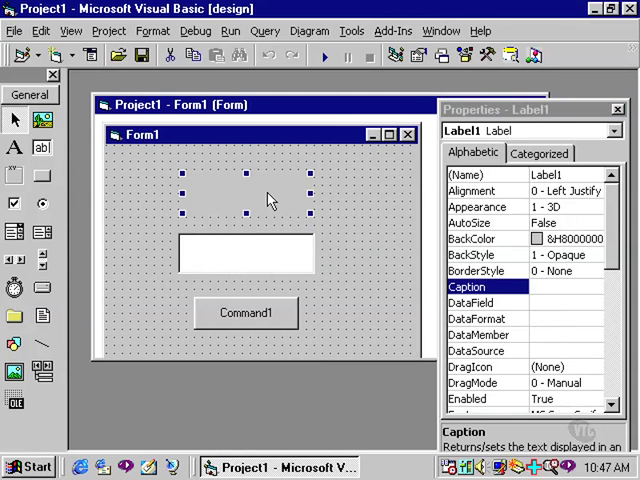
left_click(245, 253)
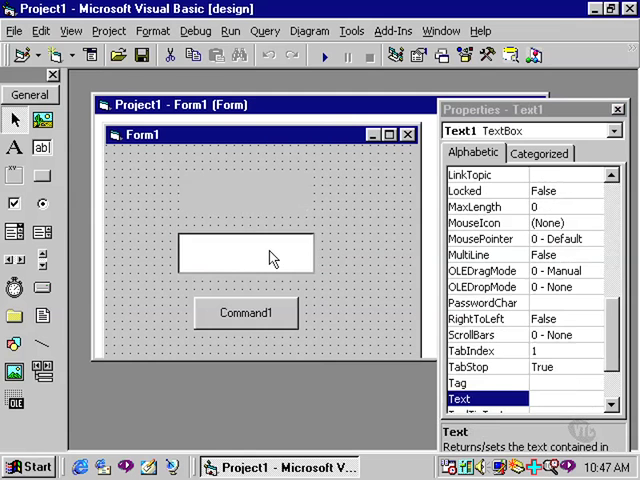
left_click(245, 253)
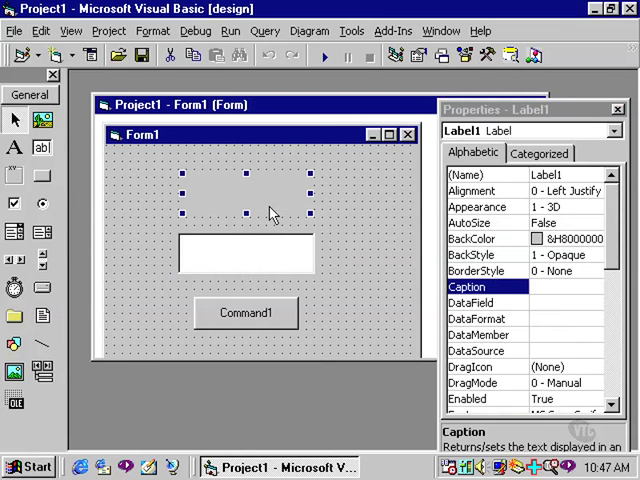
left_click(245, 252)
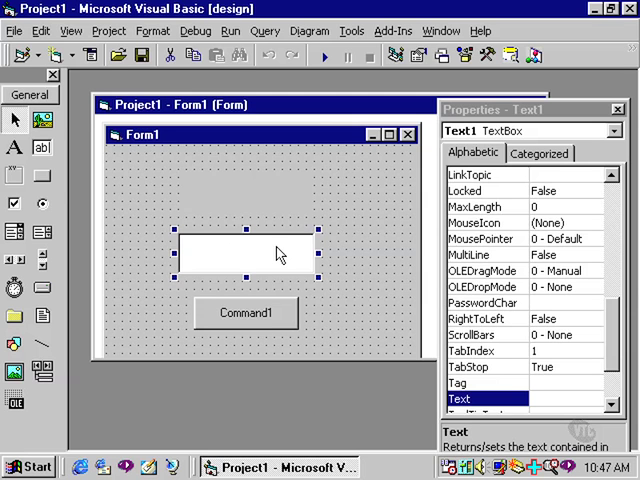
mouse_move(275, 318)
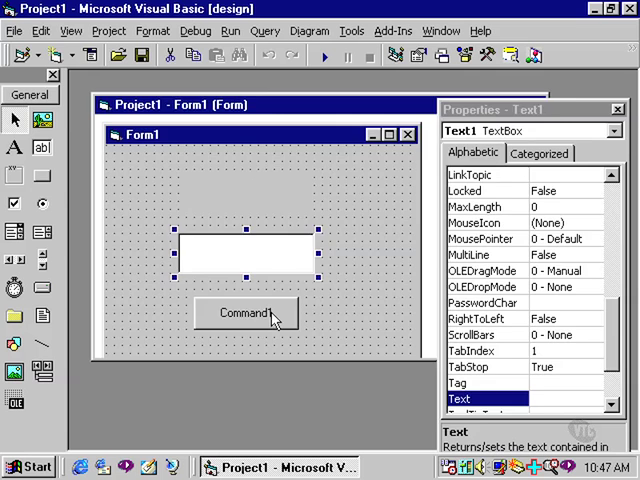
Add Label1.Caption = Text1.Text to Command1's Click event procedure
double_click(245, 312)
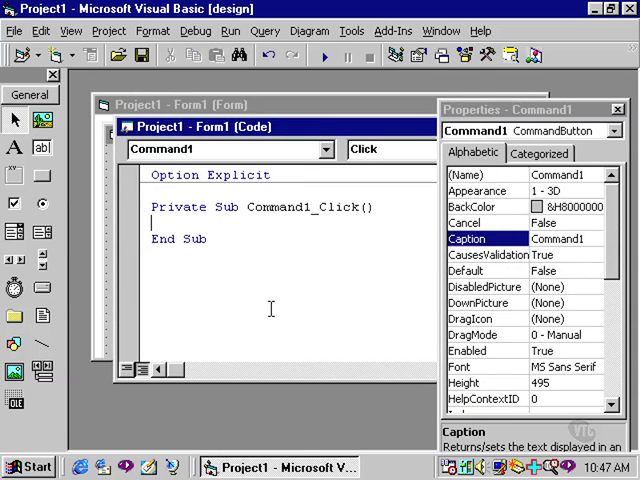
left_click(617, 109)
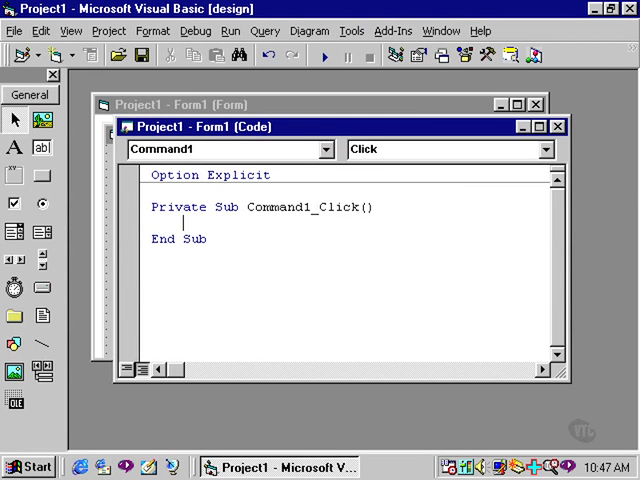
type("Label1.Caption")
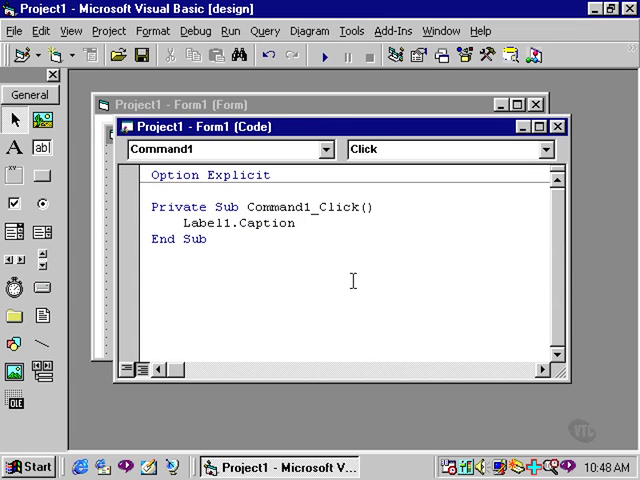
type("=")
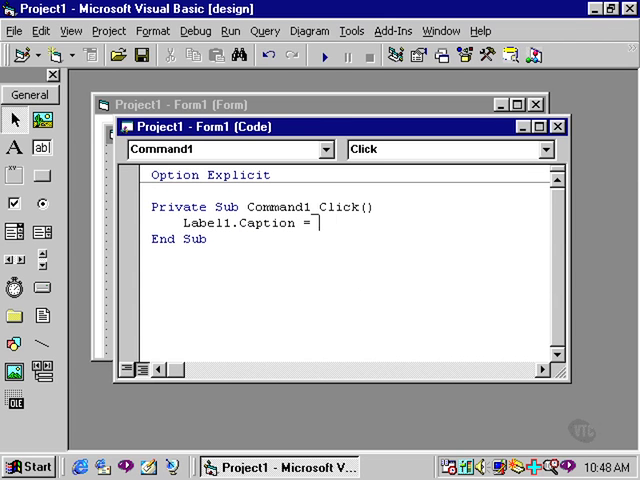
type("Text1.Text")
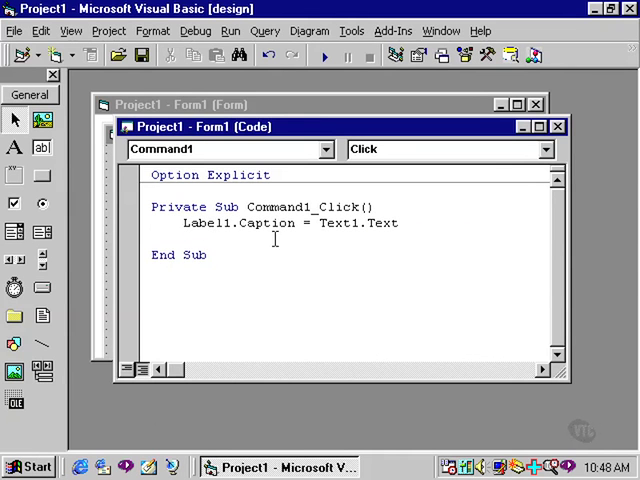
mouse_move(383, 230)
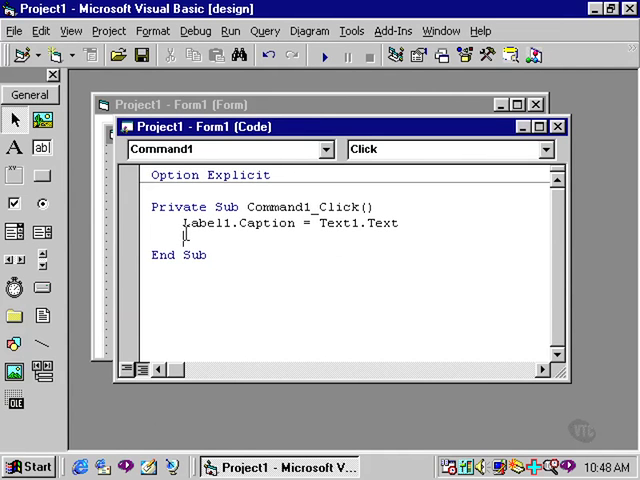
Run the form, copy 'Visual Basic is fun !!!' into the label, then clear the text box
left_click(324, 57)
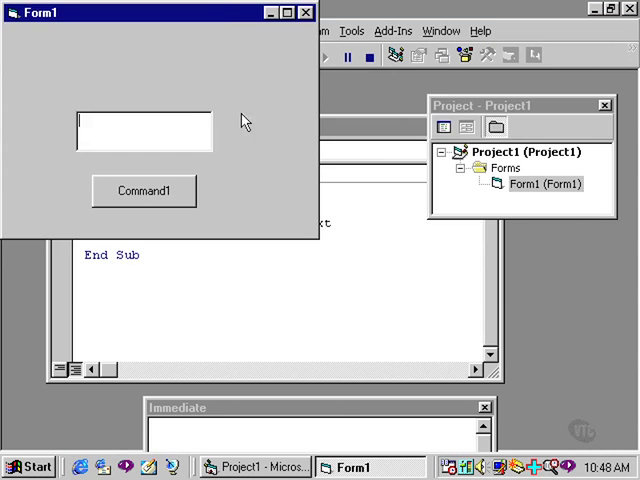
left_click_drag(150, 12, 295, 128)
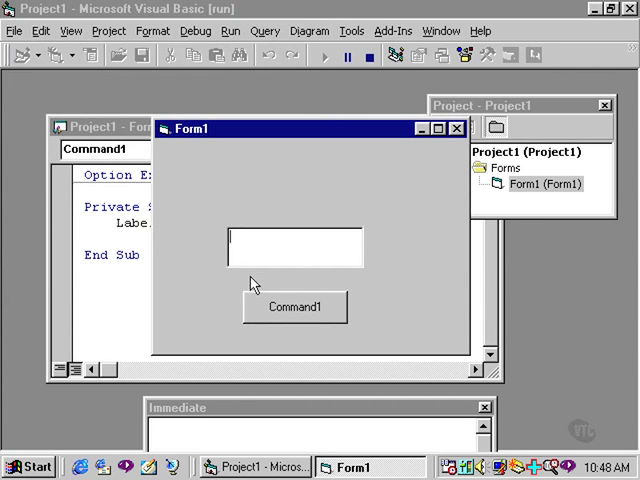
mouse_move(423, 277)
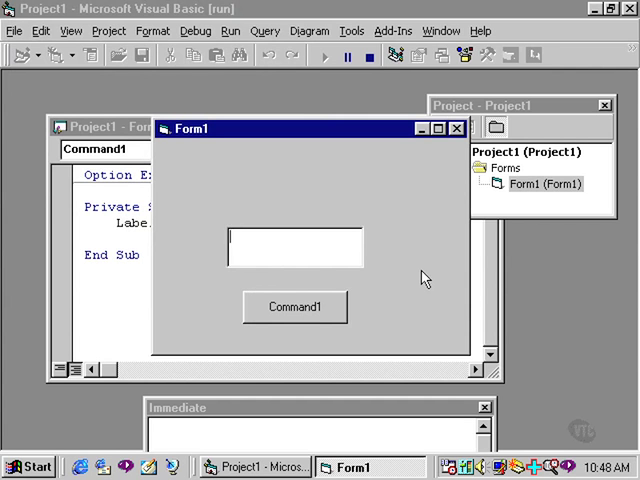
type("Visual Basic")
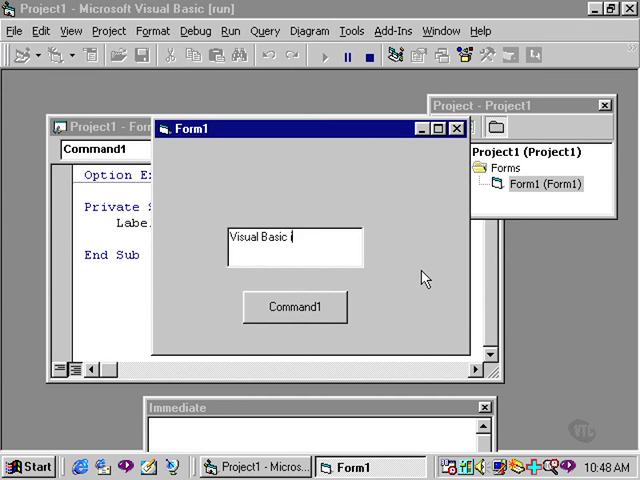
type("is fun !!!")
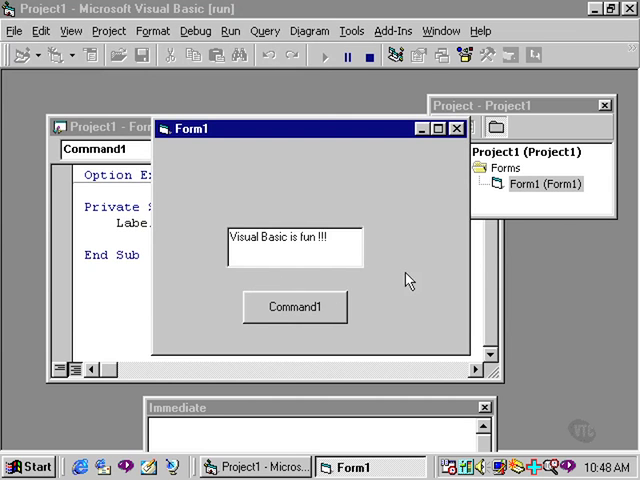
left_click(294, 307)
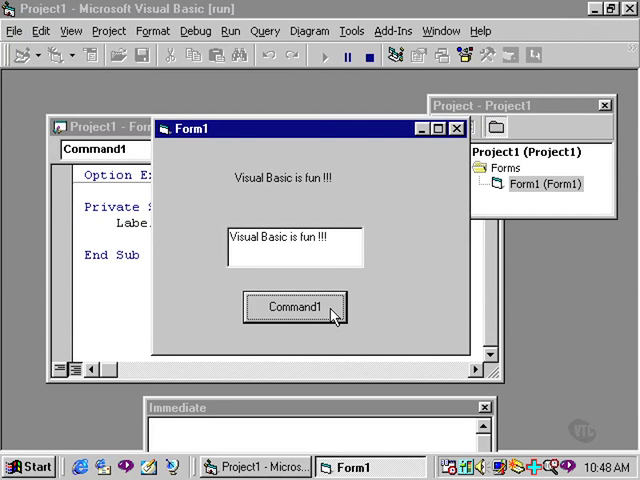
mouse_move(329, 261)
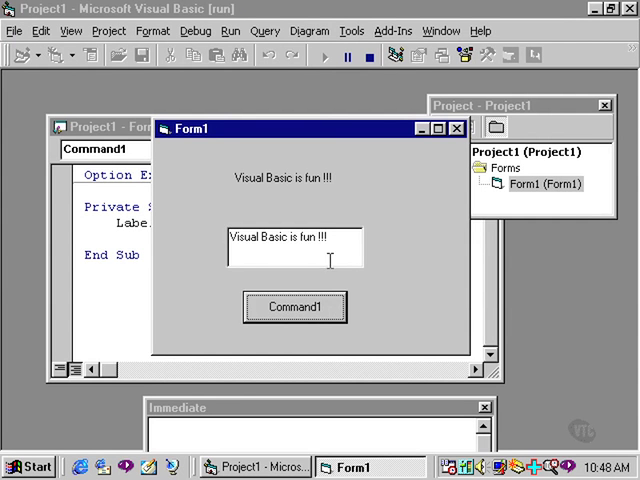
left_click(293, 307)
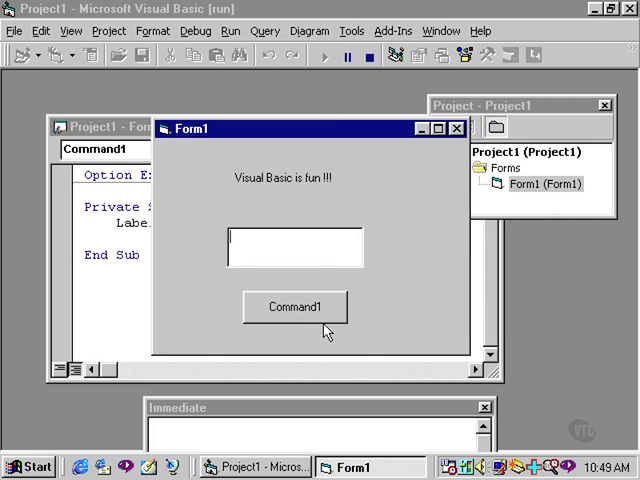
Enter 'VB is really great' in Text1 and click Command1 to show it
type("VB")
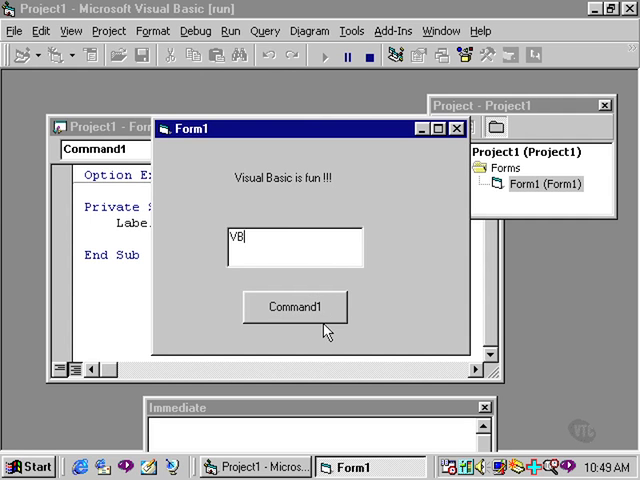
type("is real")
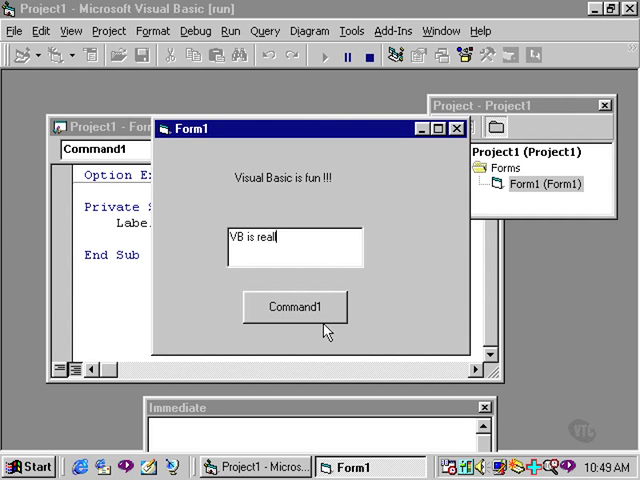
type("ly great")
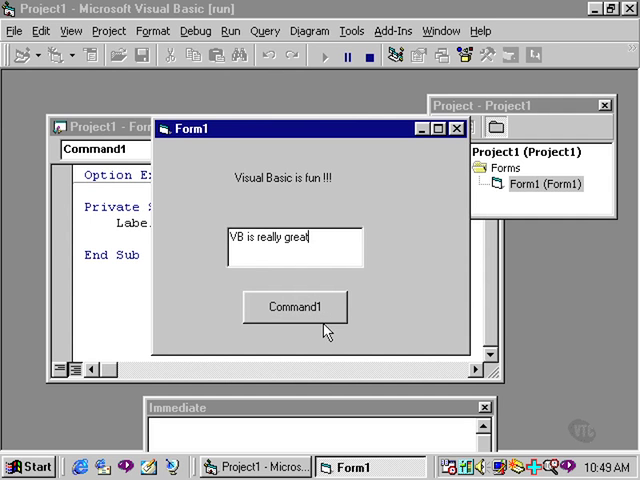
left_click(294, 306)
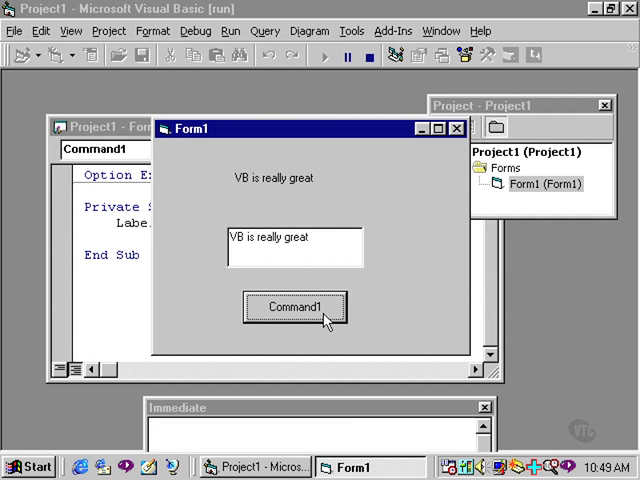
mouse_move(286, 188)
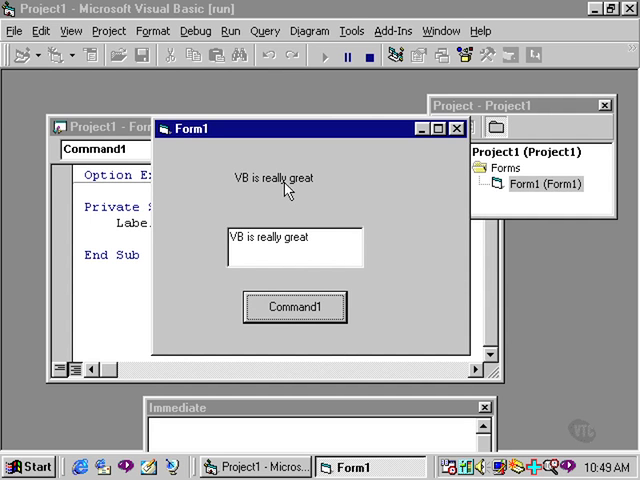